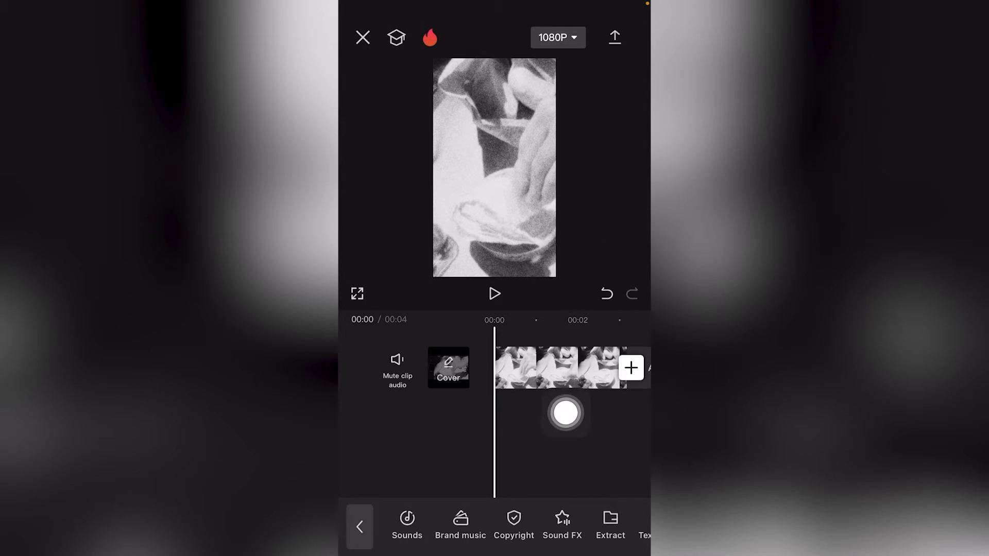
Select the video clip on the timeline and bring the Basic tool into view
click(561, 367)
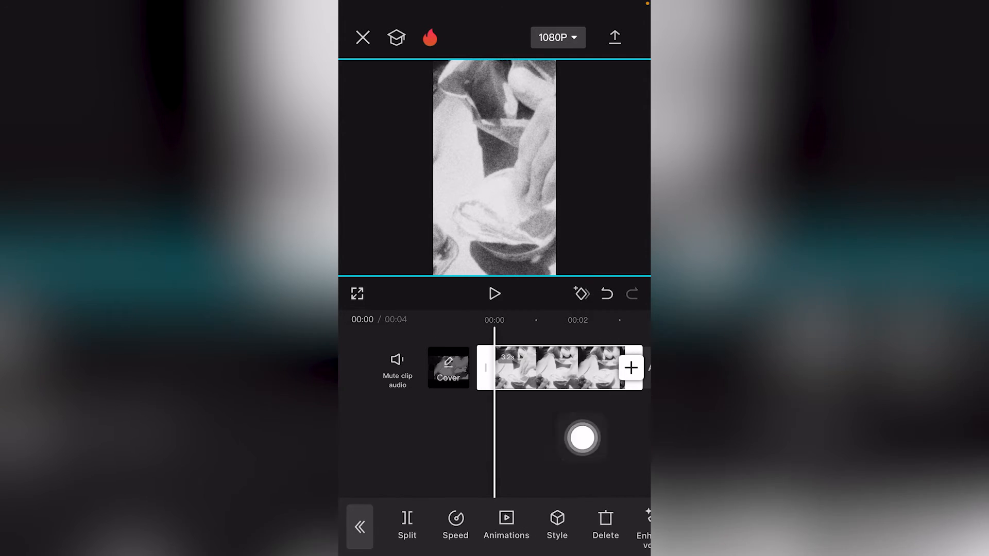
scroll(left, 3)
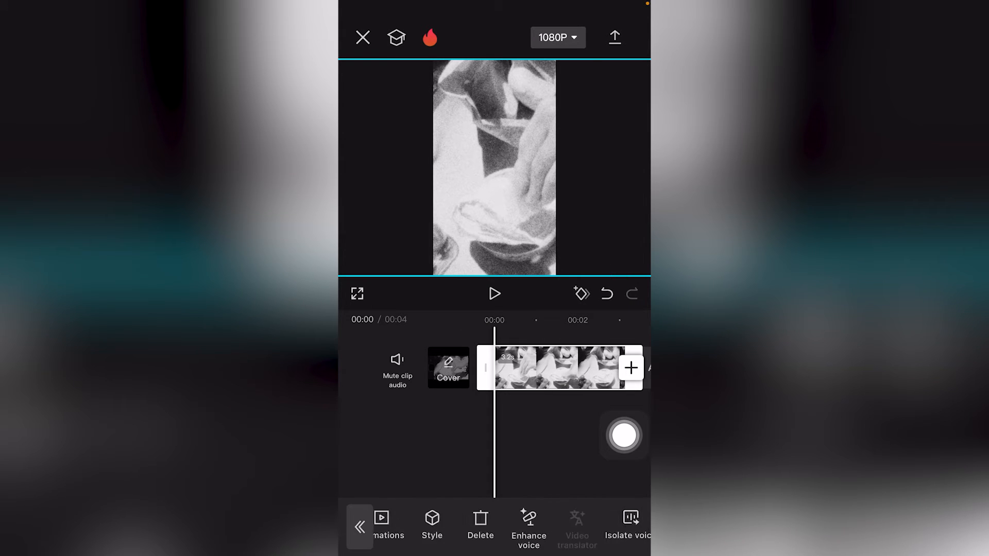
scroll(left, 3)
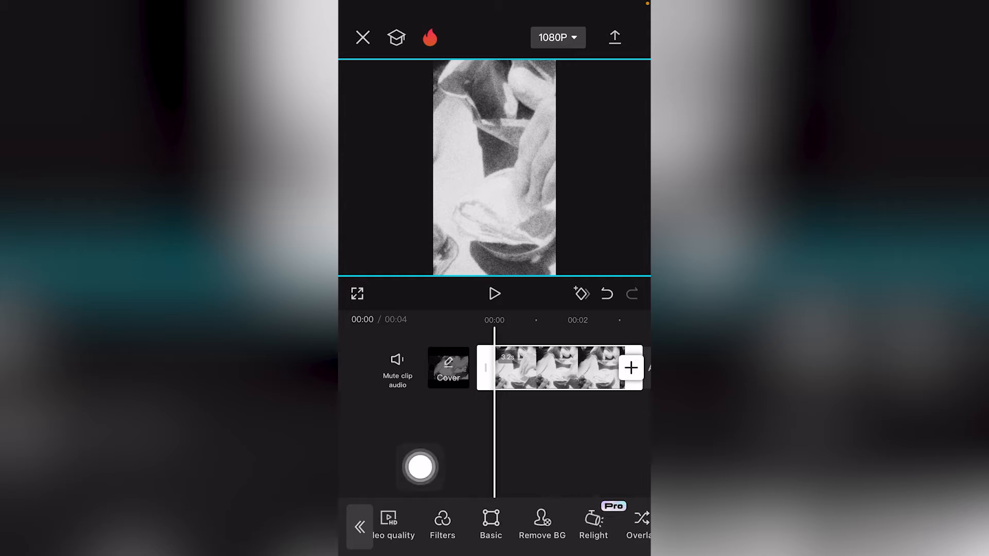
Bring up the clip's Position/Scale/Rotate adjustments showing its position values
click(490, 523)
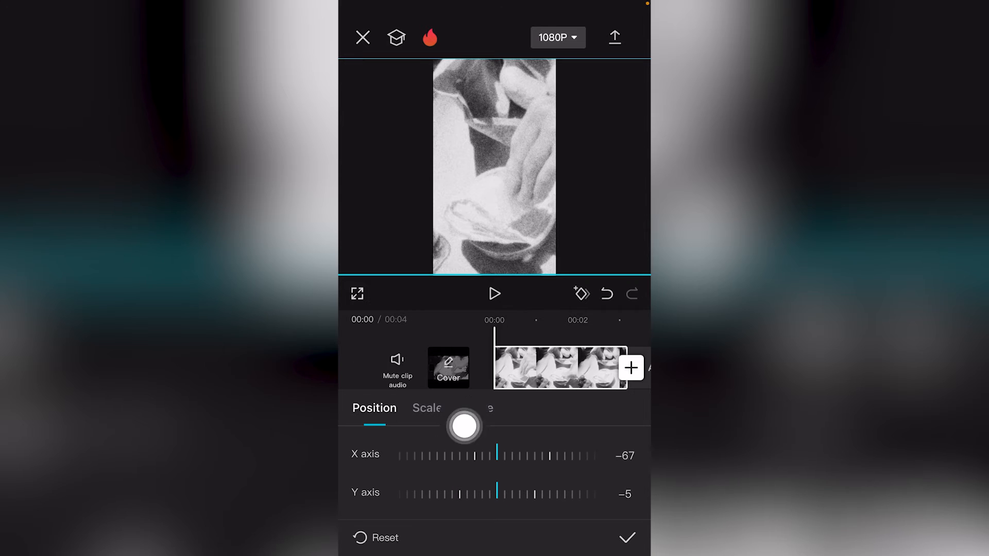
Scale the clip down inside the 9:16 frame, leaving black bars, and apply it
click(427, 408)
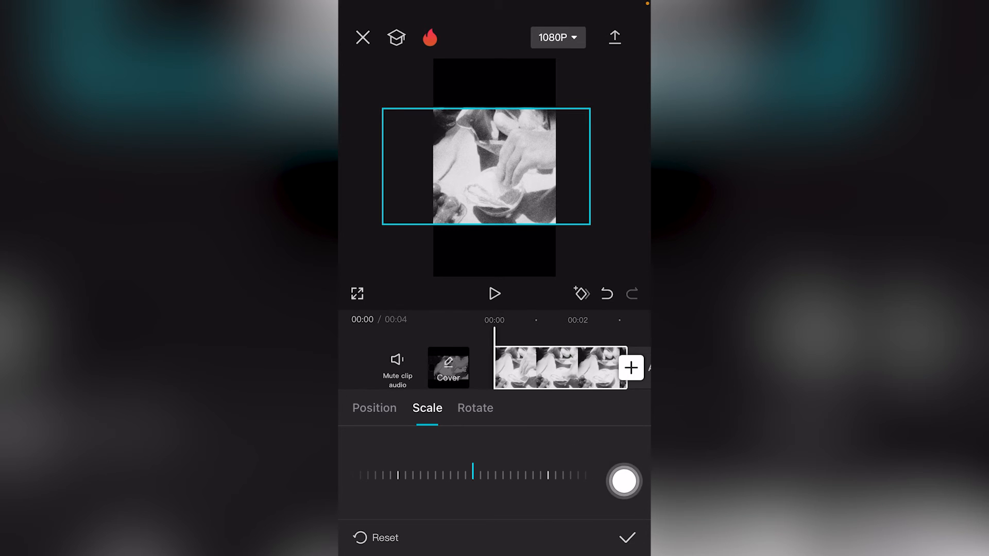
click(494, 294)
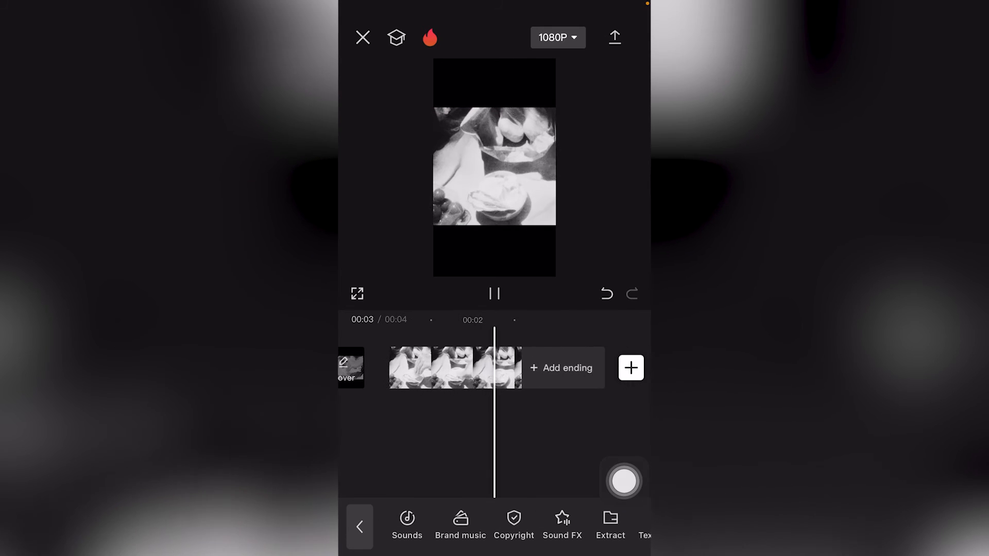
Stop the preview, then replay the shrunken clip with black bars from the start
click(495, 293)
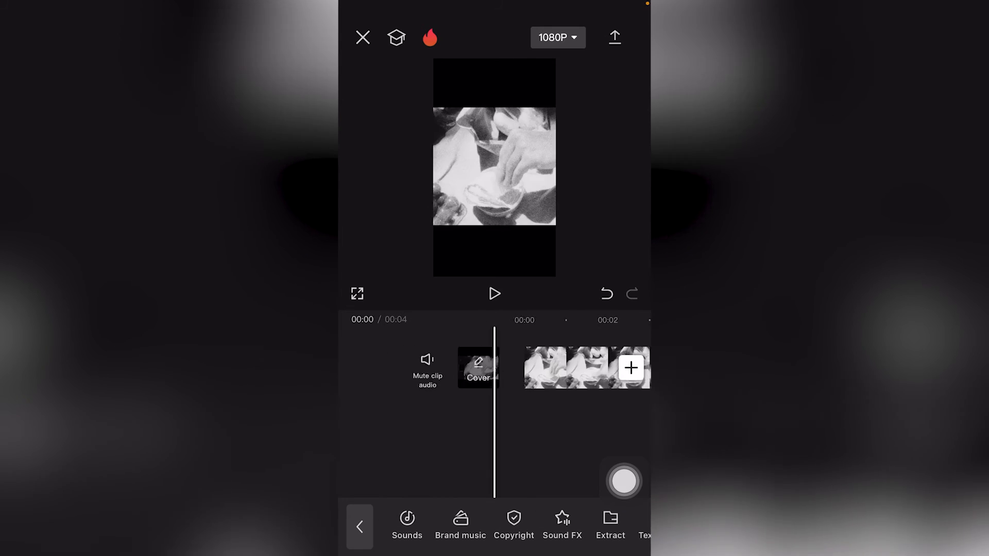
click(495, 294)
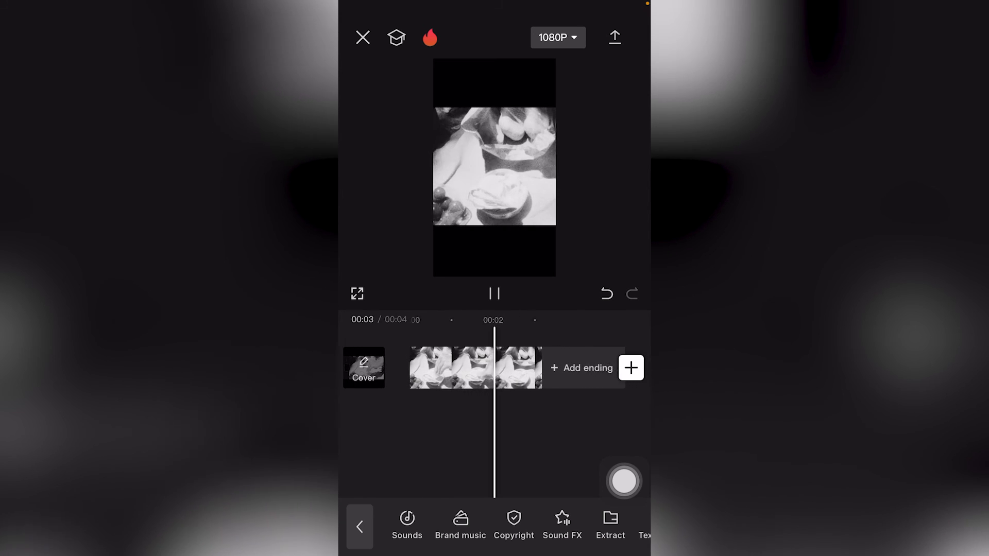